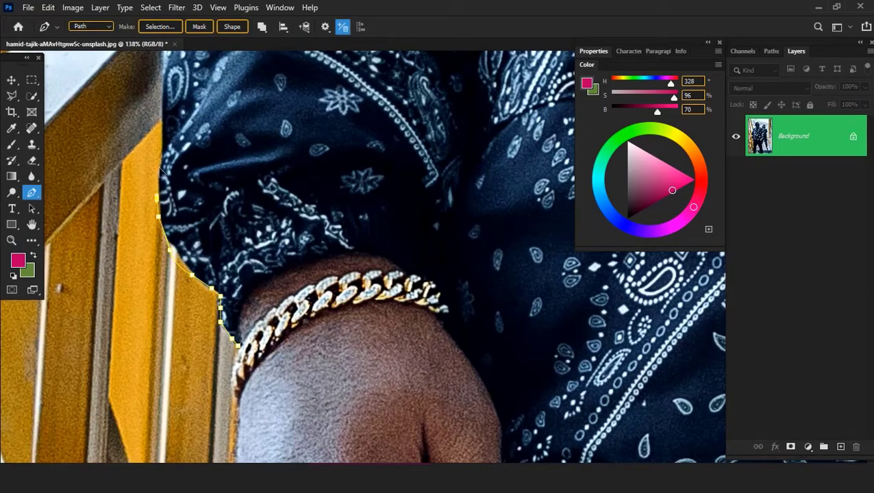
Trace Pen-tool anchor points along the elk's front leg and up under its belly
left_click(165, 66)
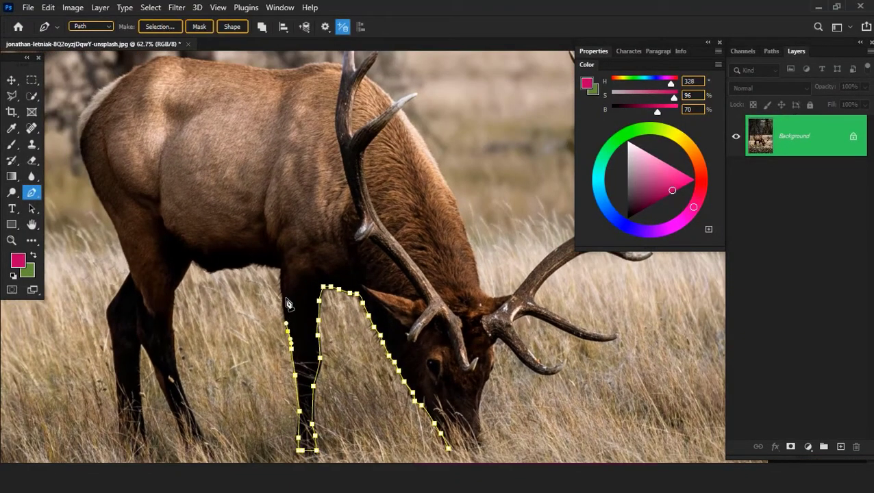
left_click(194, 266)
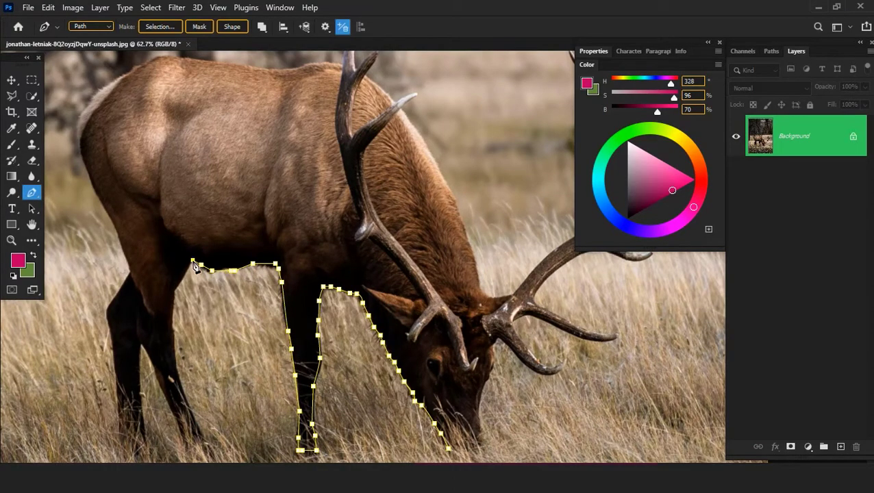
left_click(206, 439)
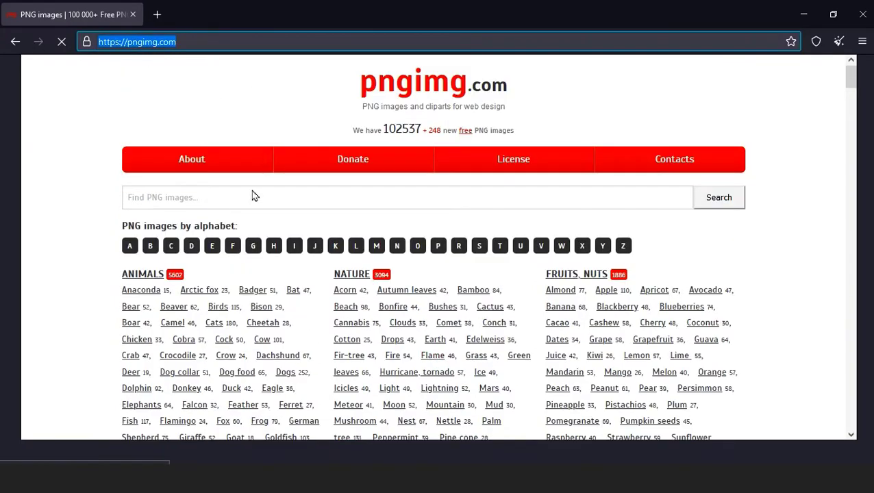
Search pngimg.com for 'deer' and browse down the results
type("dea")
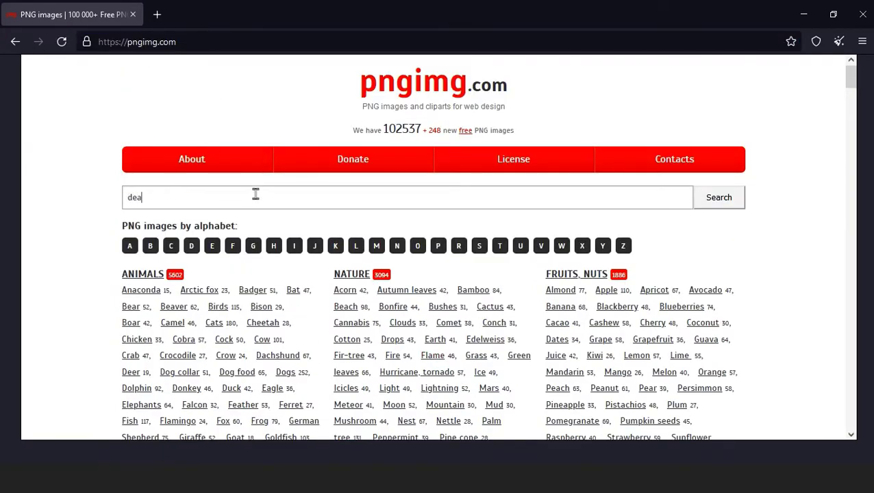
type("e")
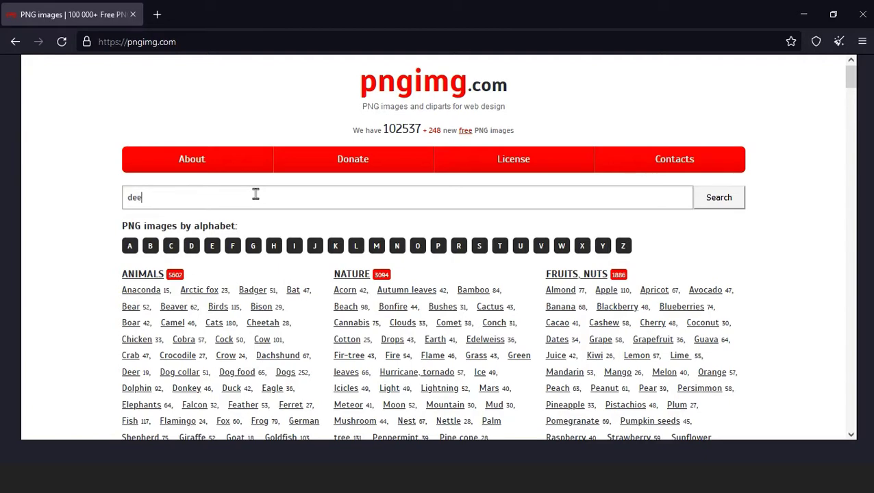
left_click(718, 197)
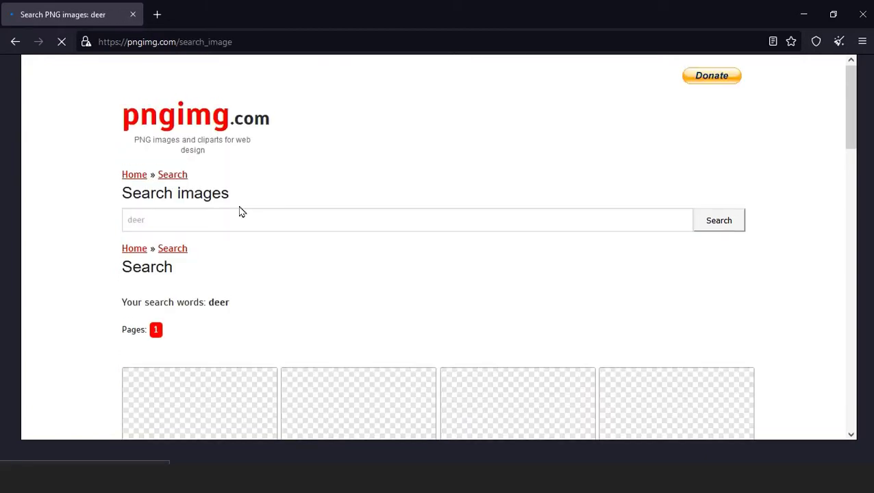
scroll("down", 3)
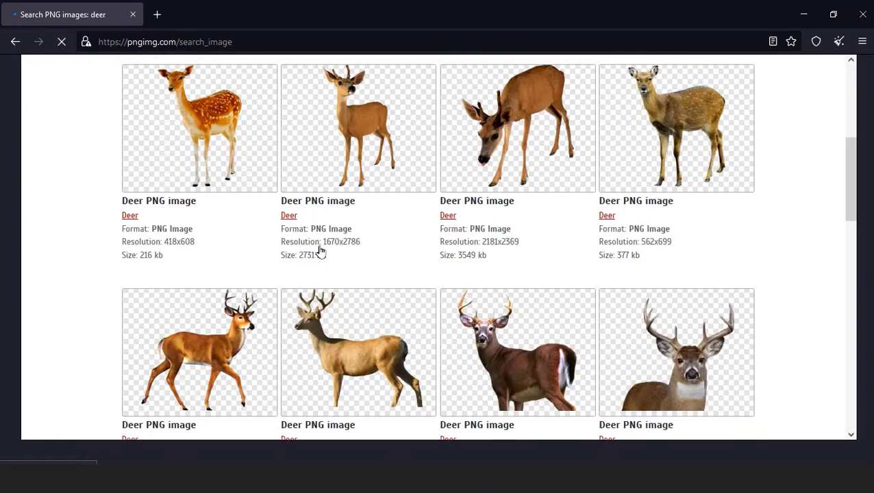
scroll("down", 3)
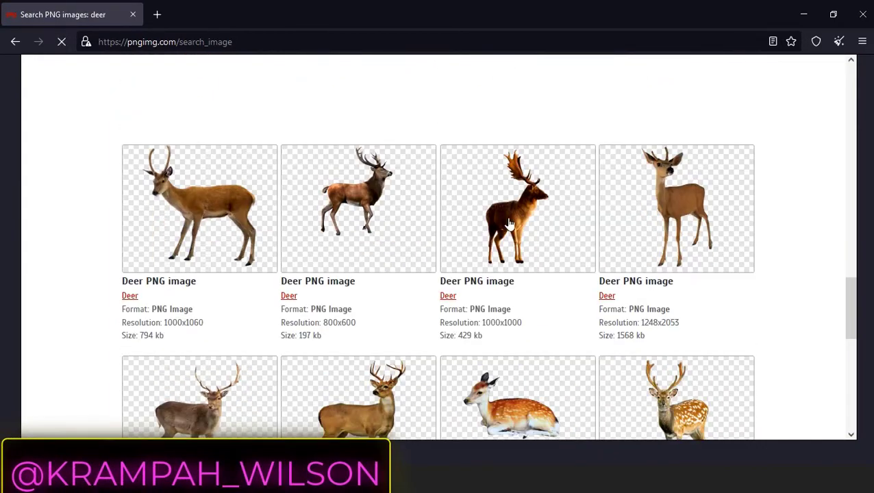
View the palm-antlered deer PNG at full size and bring up its image options
left_click(518, 208)
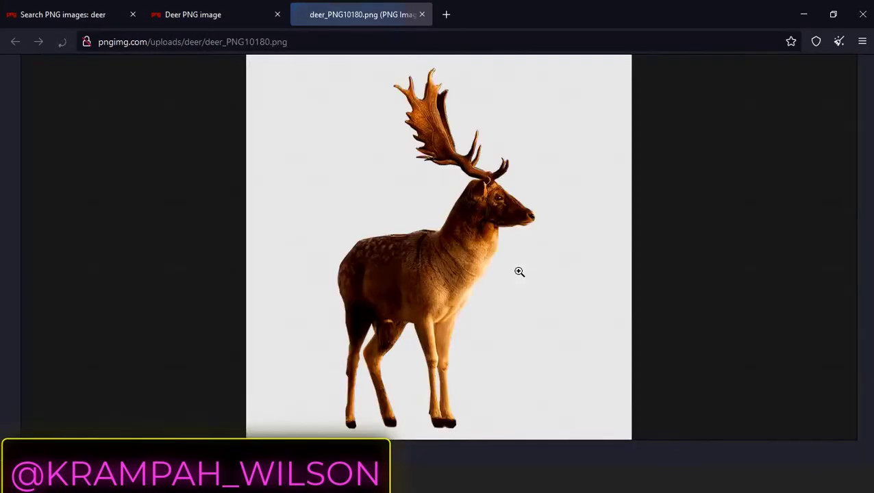
right_click(519, 271)
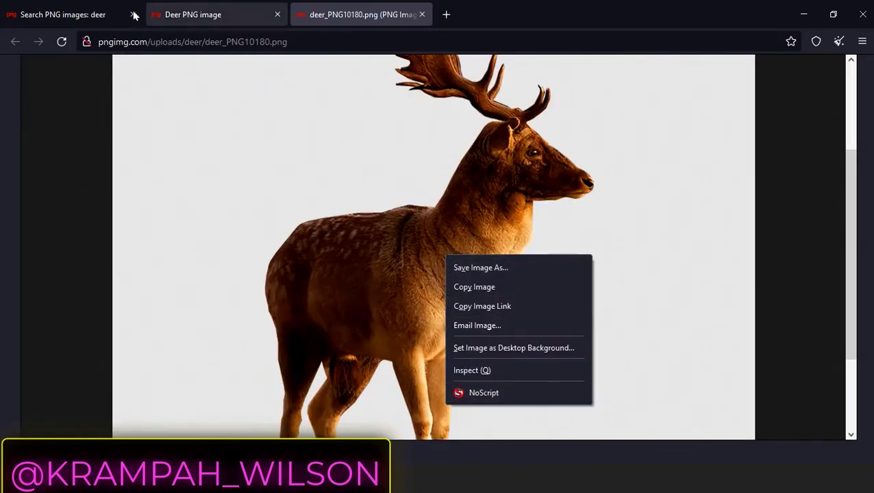
Search for 'batman' from the results tab and view one Batman PNG at full size
left_click(62, 14)
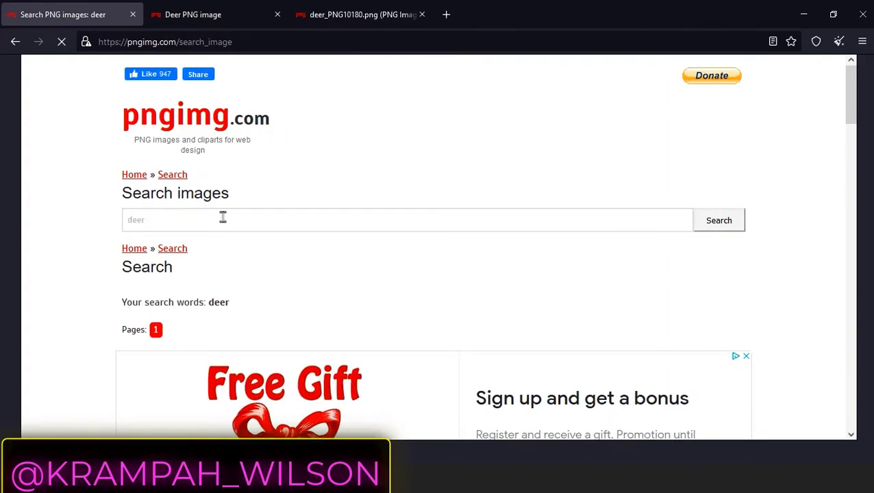
type("batman")
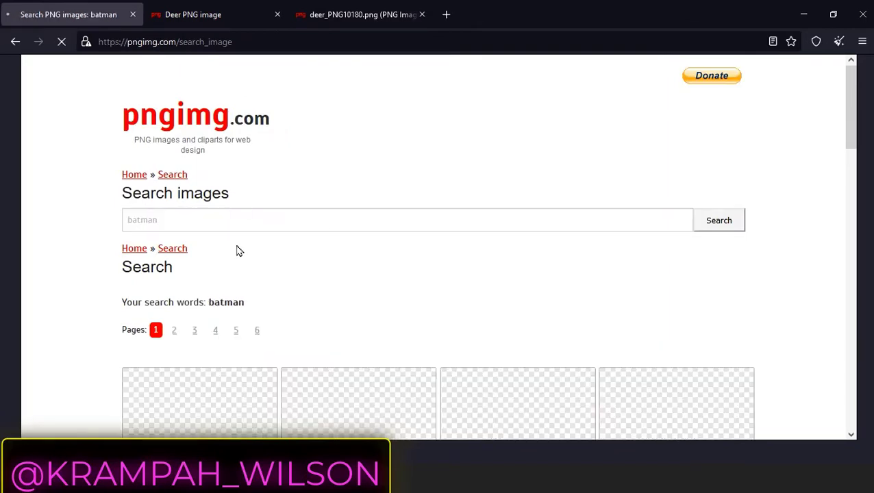
scroll("down", 3)
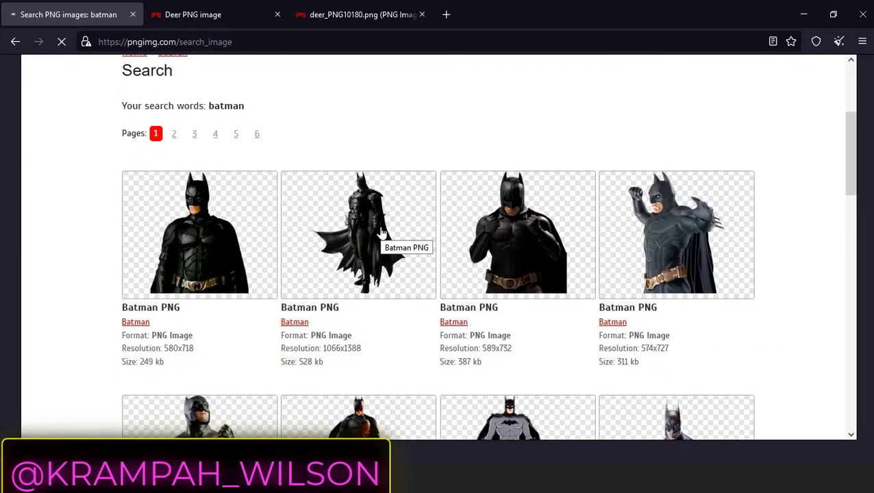
left_click(358, 234)
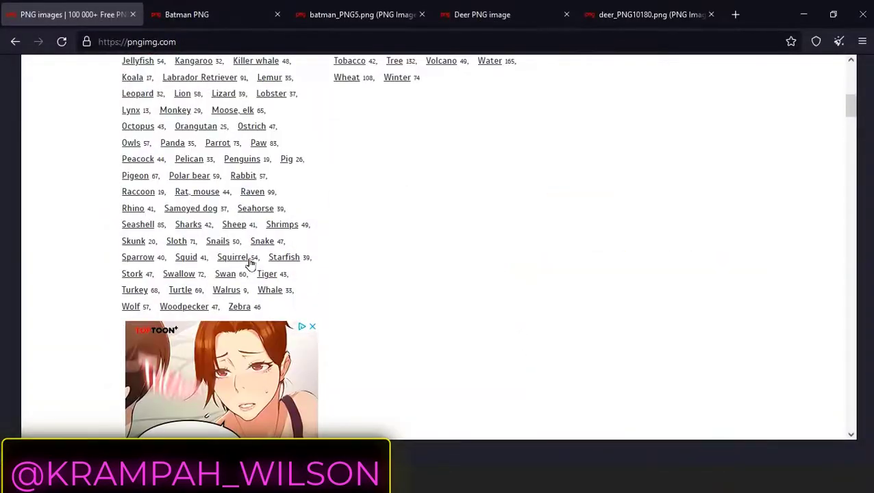
scroll("up", 3)
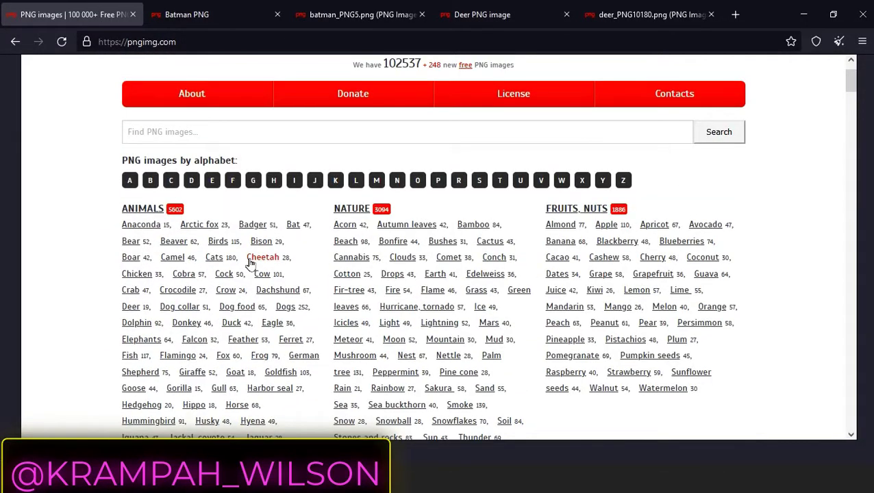
left_click(129, 181)
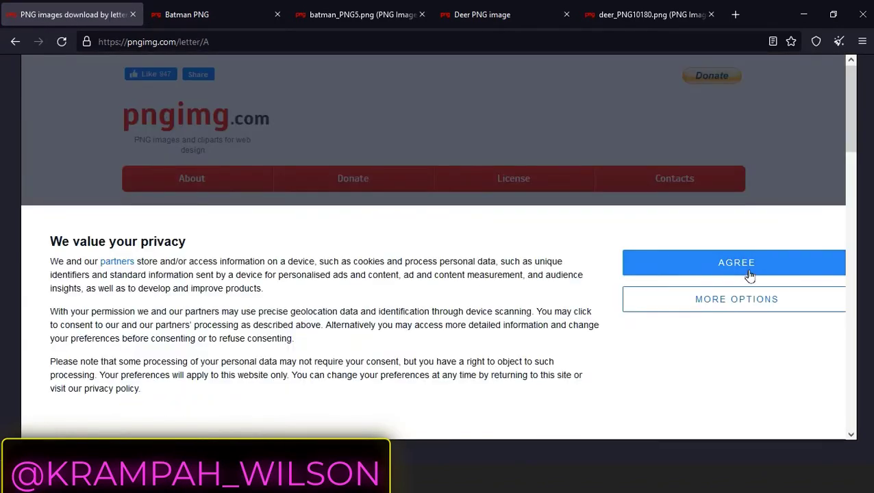
left_click(734, 263)
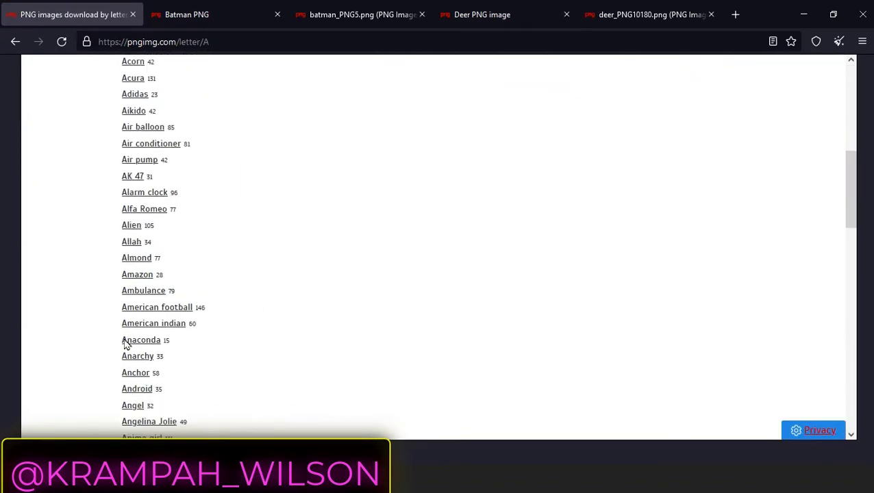
scroll("down", 3)
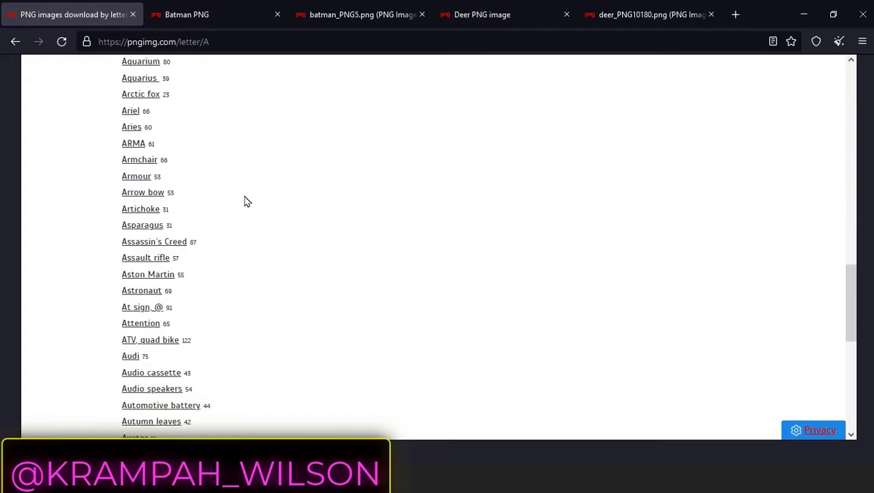
left_click(154, 241)
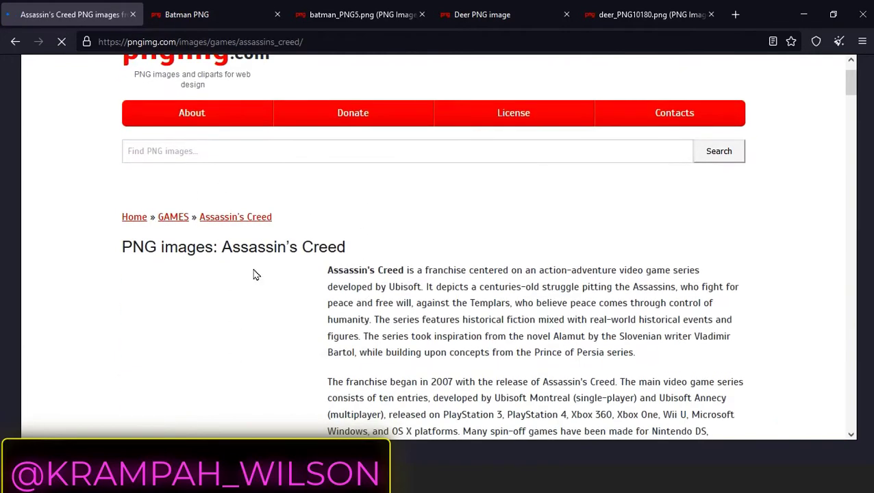
scroll("down", 3)
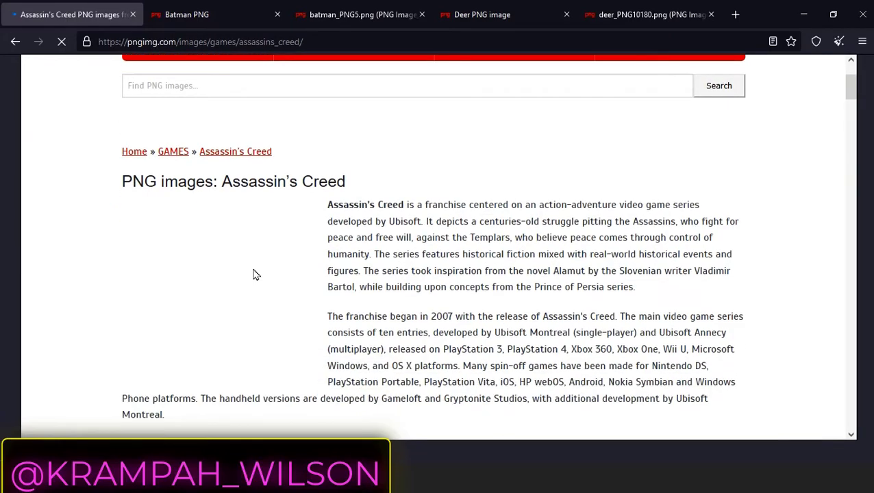
scroll("down", 3)
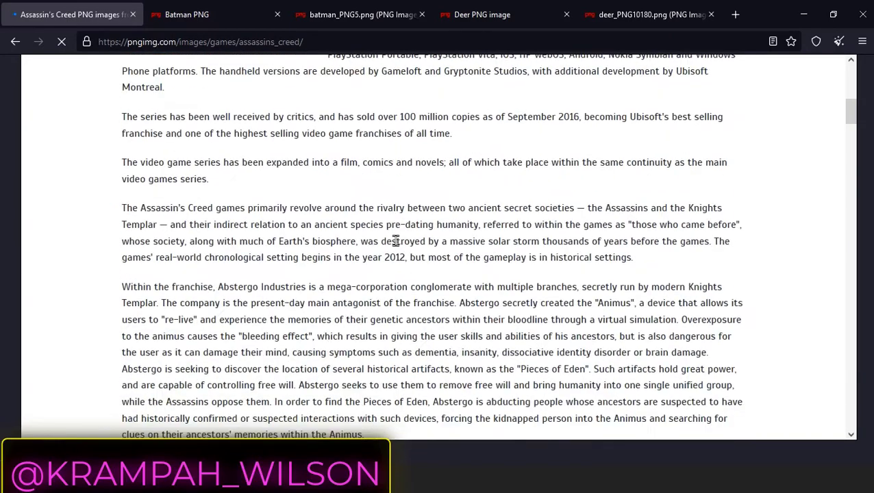
scroll("up", 3)
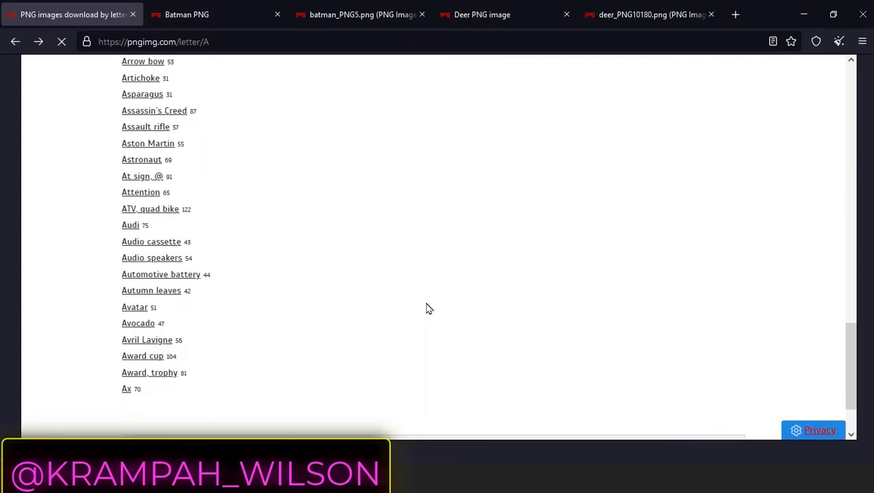
Browse through the Avatar image category gallery
left_click(134, 307)
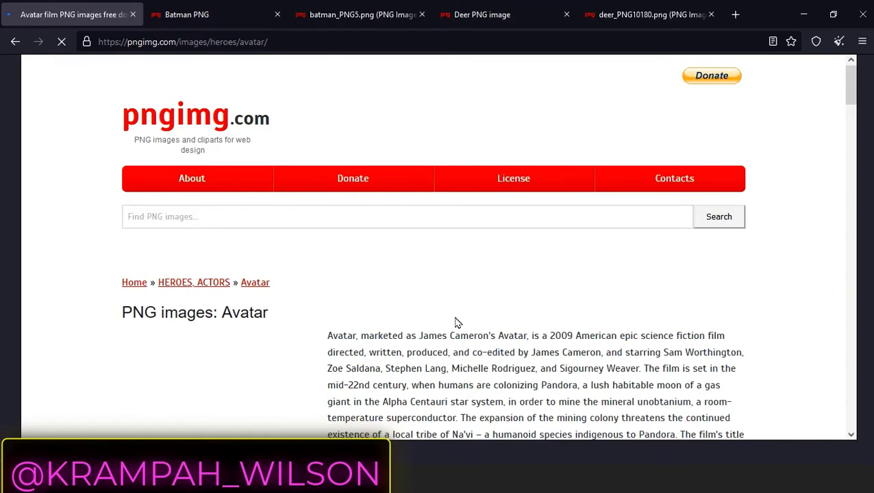
scroll("down", 3)
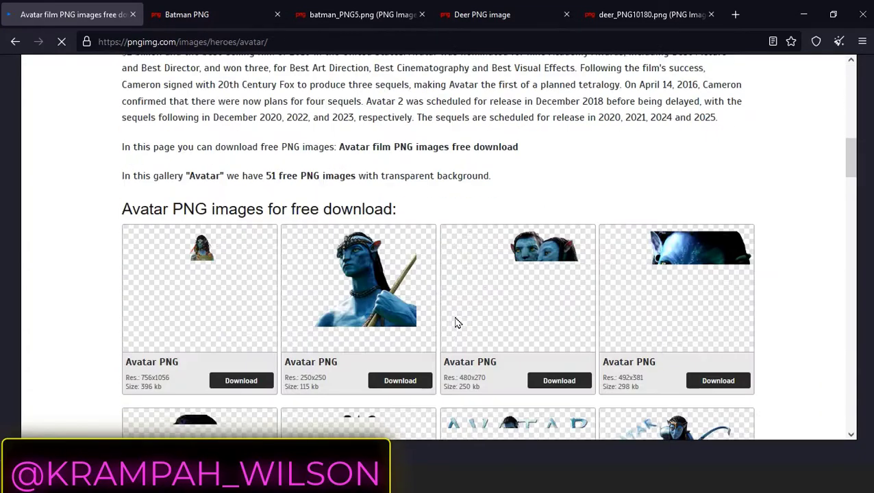
scroll("down", 3)
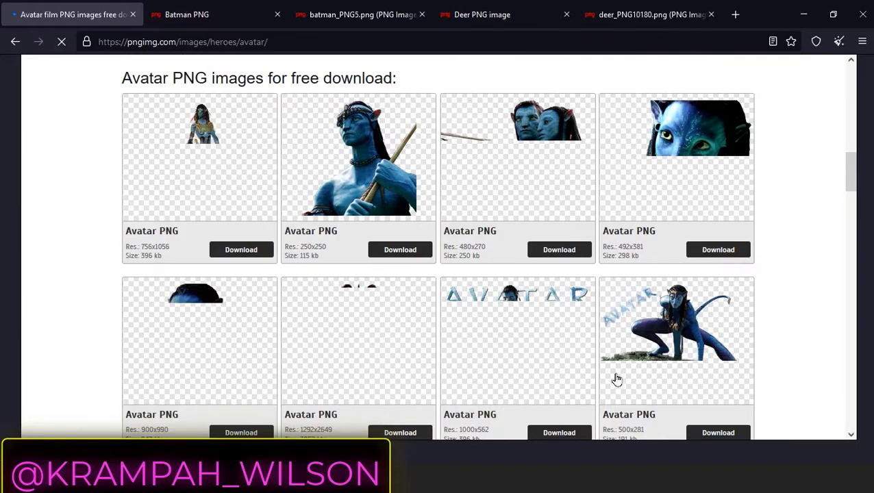
scroll("down", 3)
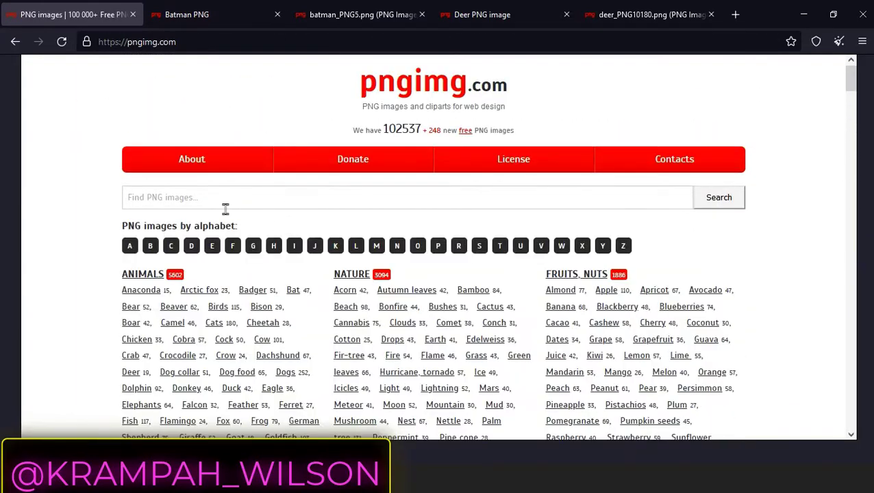
Return to the pngimg.com home page ready to search for PNG images
left_click(408, 197)
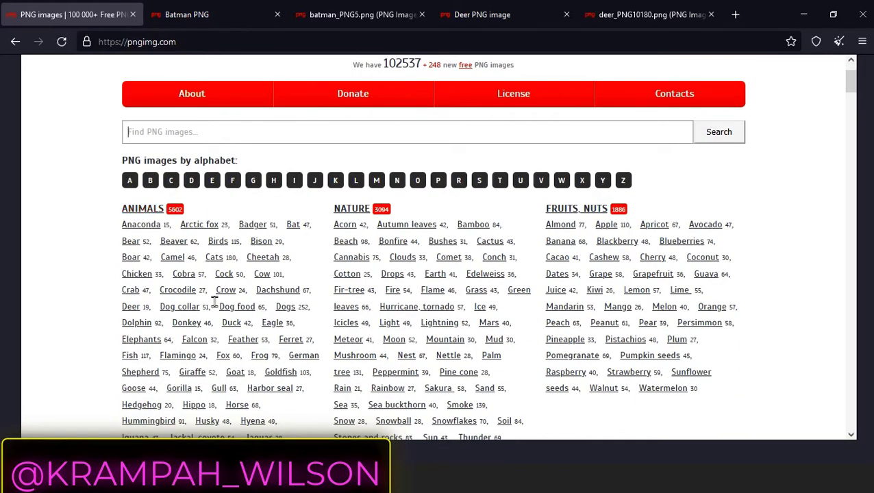
scroll("down", 3)
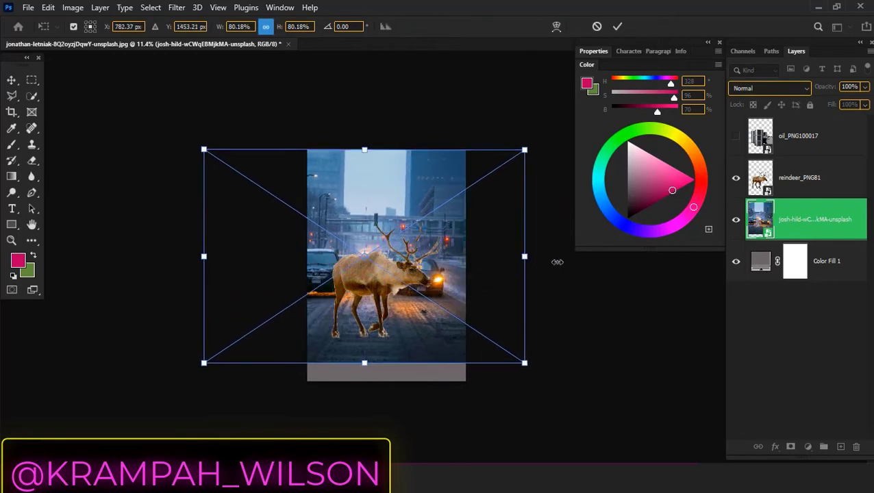
Scale the snowy street photo up to about 96% so it fills the canvas
left_click_drag(364, 150, 369, 123)
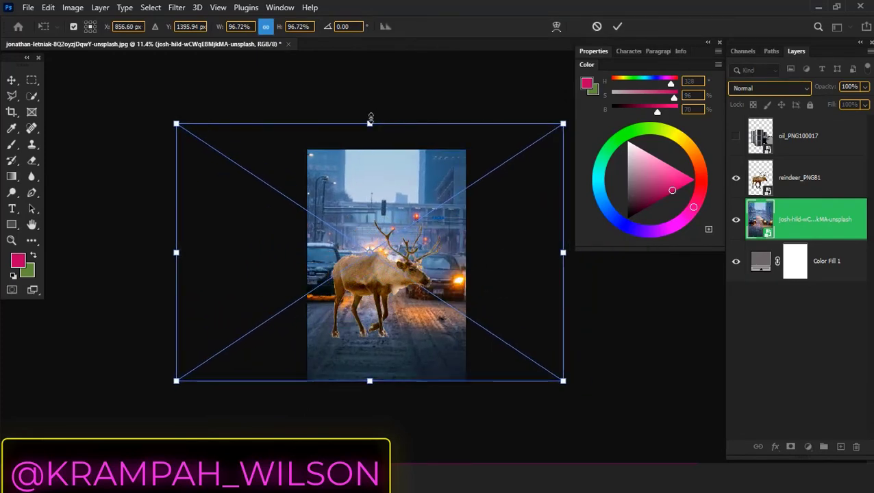
left_click_drag(370, 124, 370, 149)
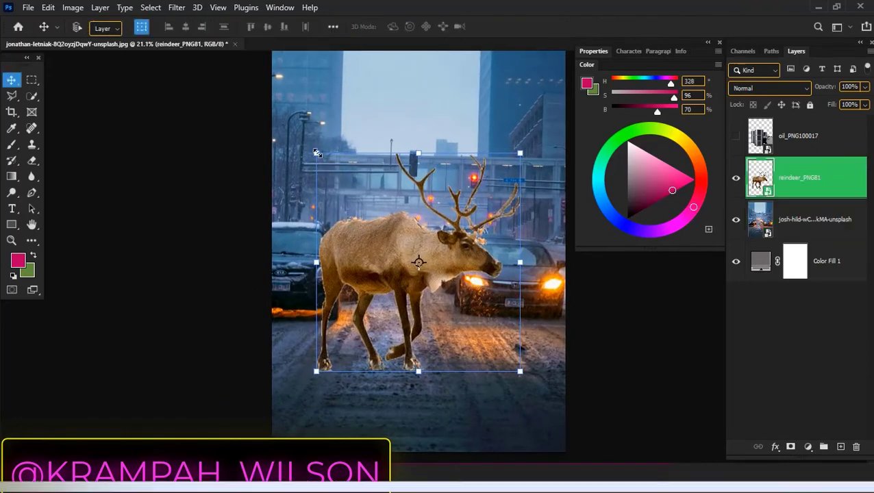
Free-transform the oil-barrel layer and move the barrels toward the scene's bottom-left
key("Ctrl+T")
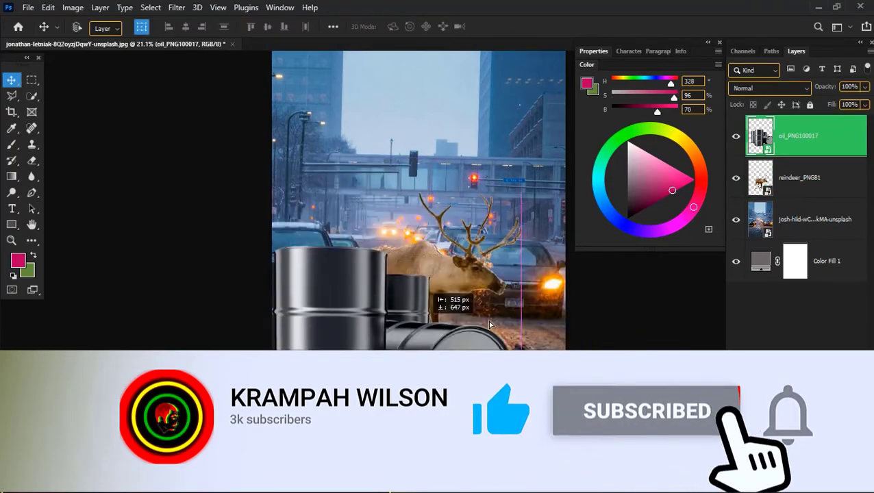
left_click_drag(489, 324, 276, 312)
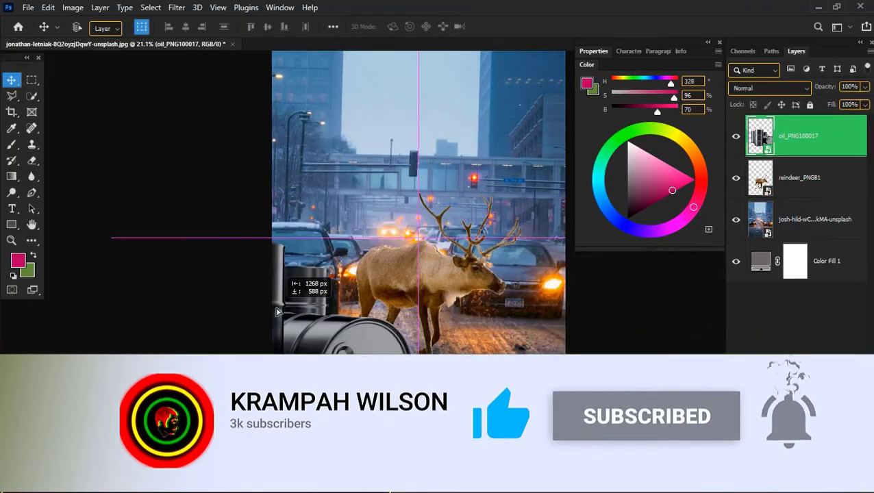